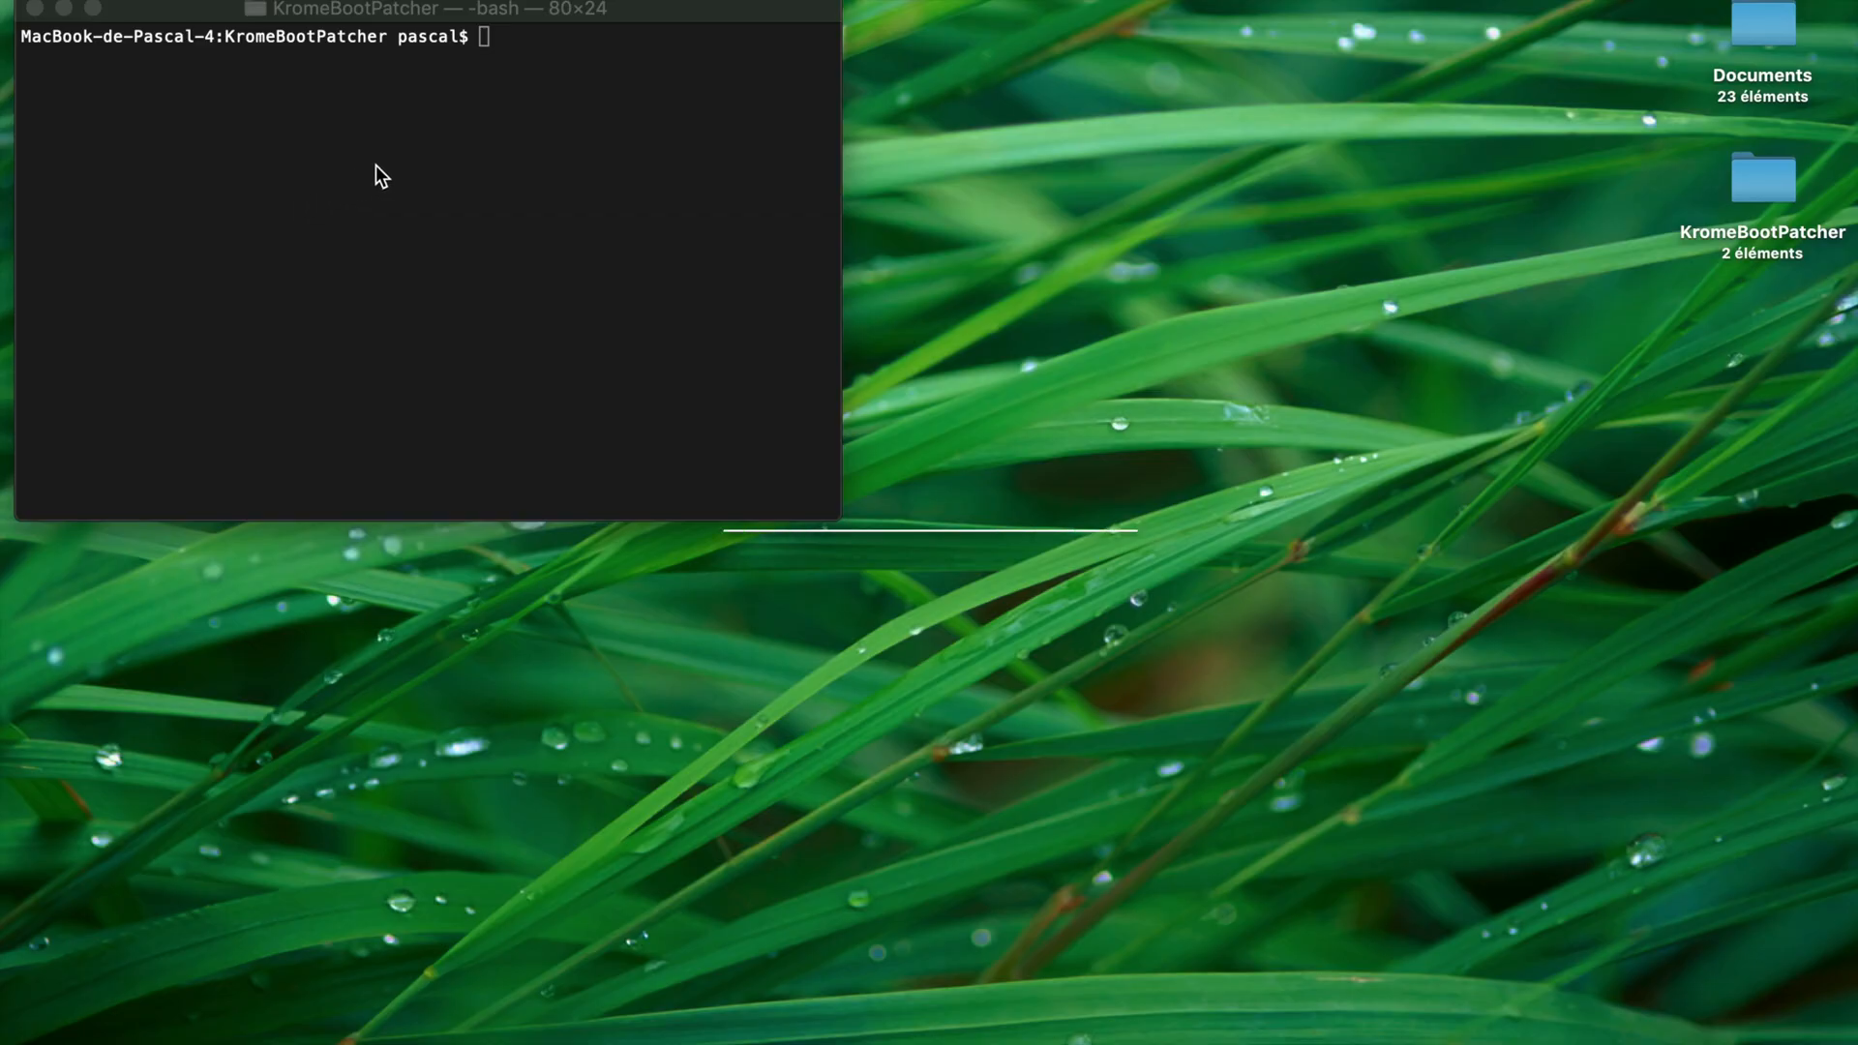
- Run 'java -jar KromeBootPatcher.jar' in Terminal to start KromeBootPatcher 1.0.0
type("java -jar KromeBootPatcher.jar")
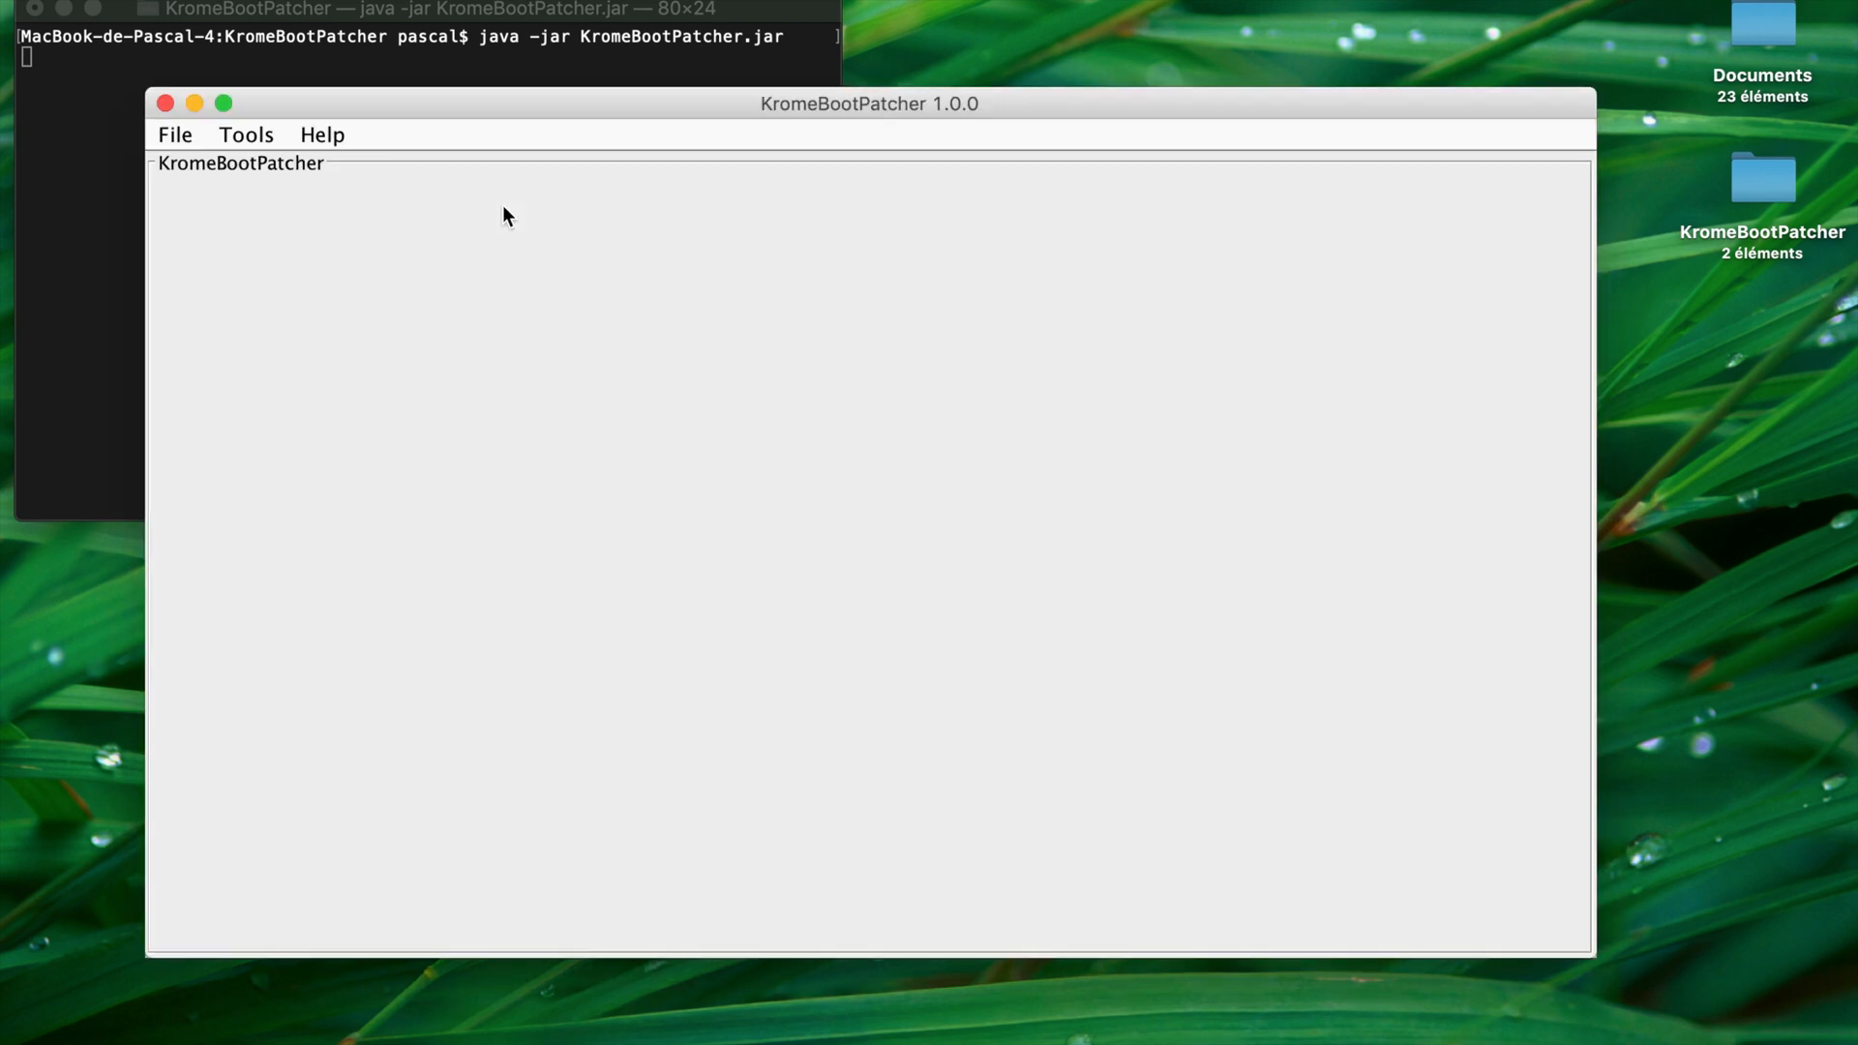
mouse_move(708, 111)
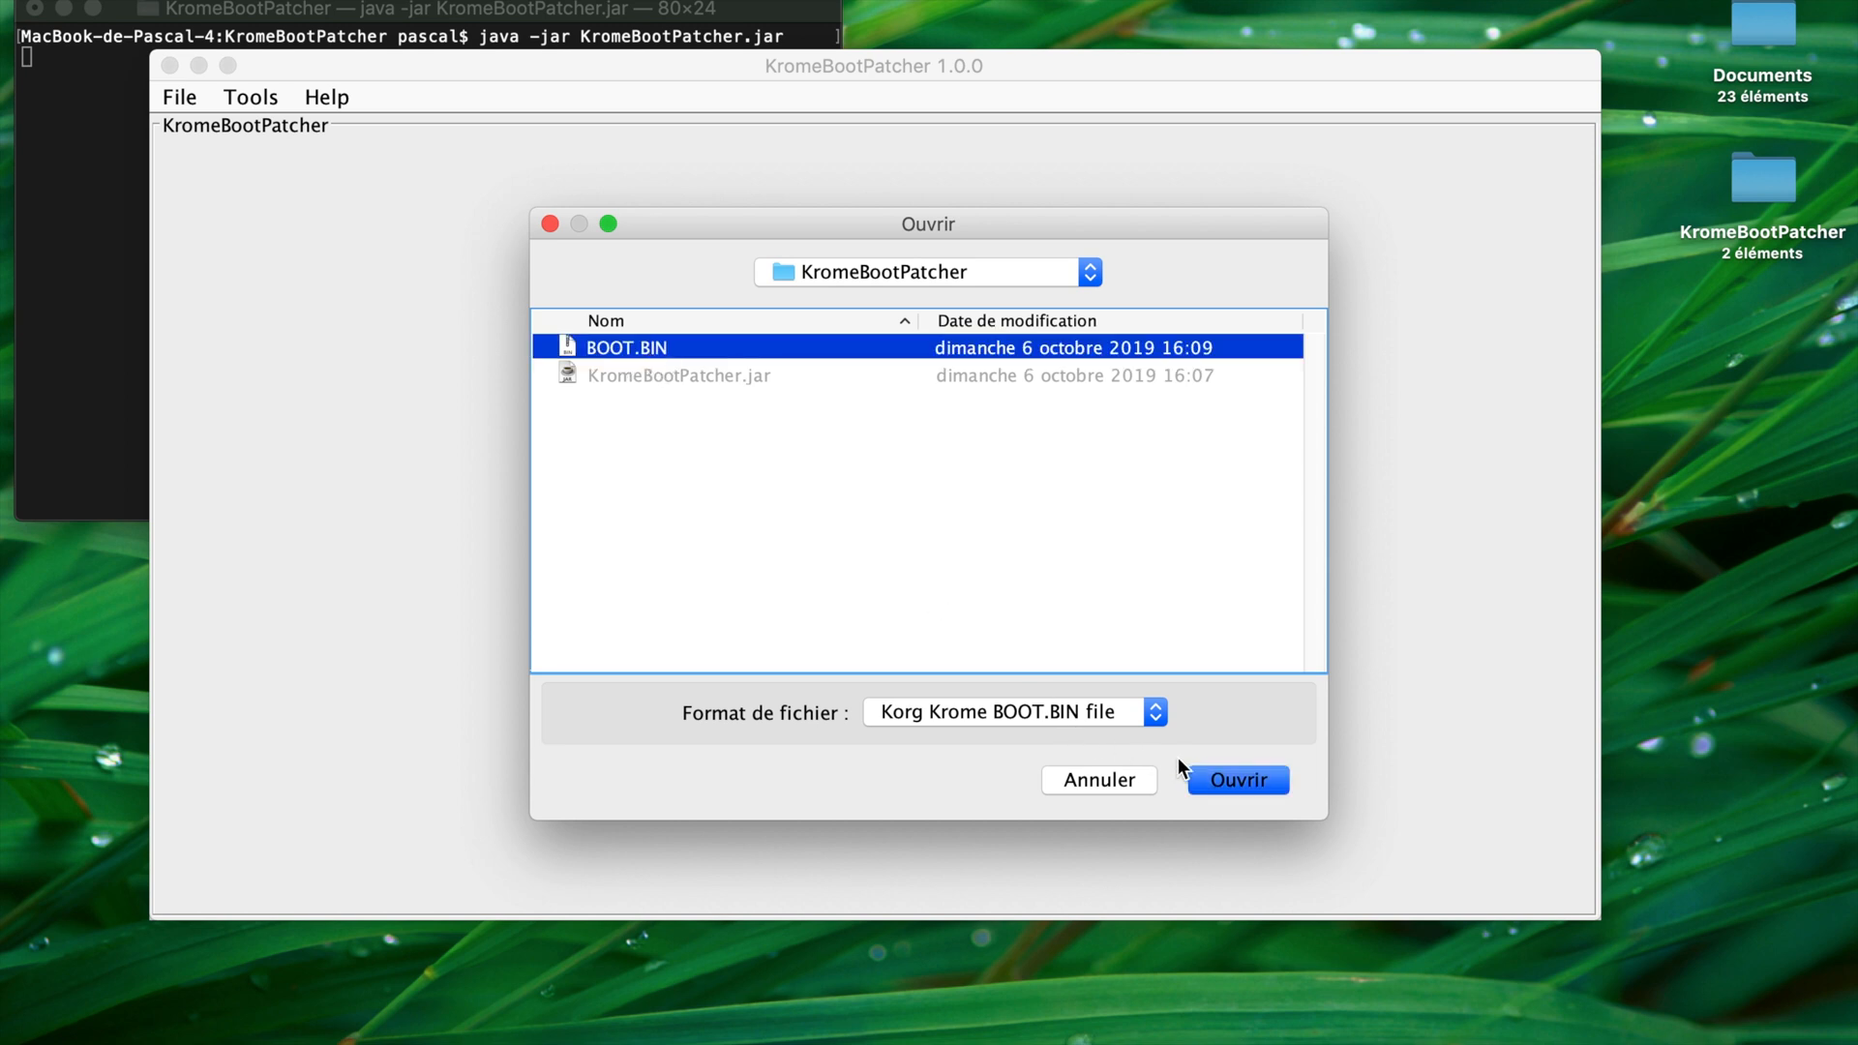
- Open BOOT.BIN to show its bootstrap version, AIS magic number and ten AIS commands
left_click(1236, 780)
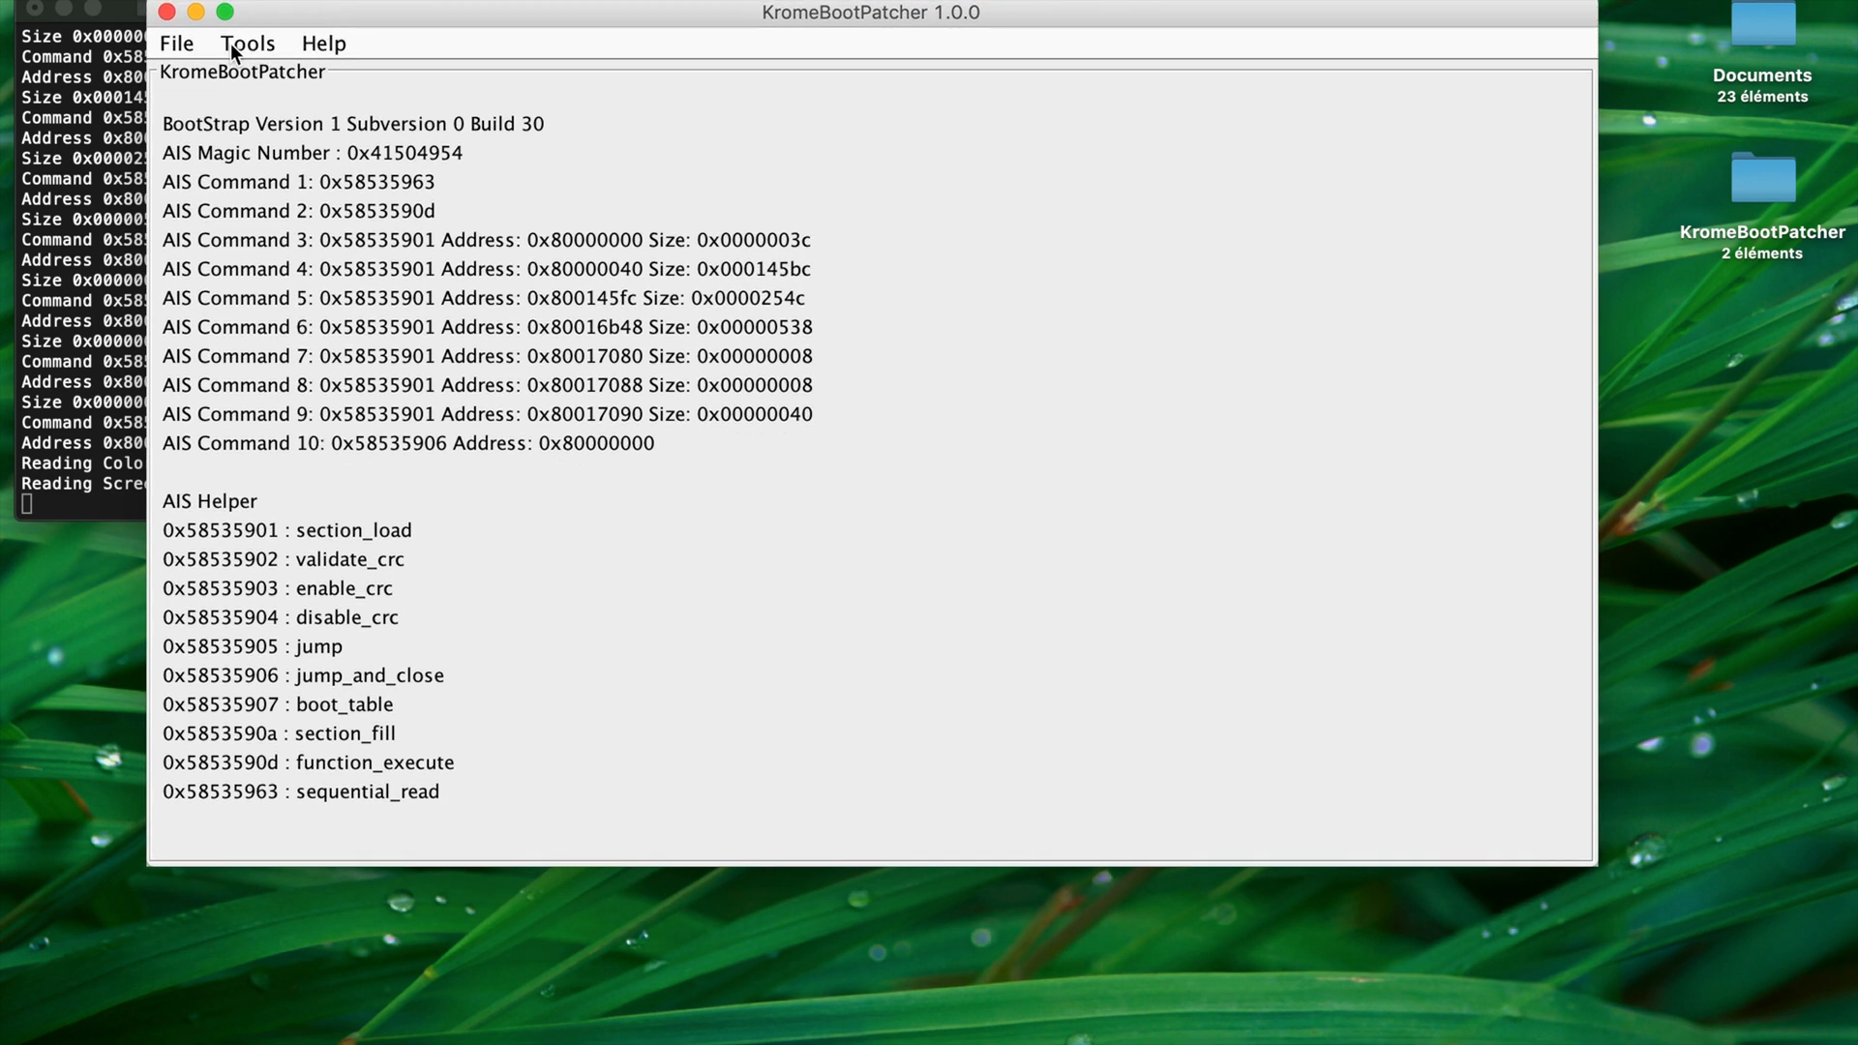
- Run Tools > Extract Boot Color Table to save ColorTable.act beside BOOT.BIN
left_click(247, 43)
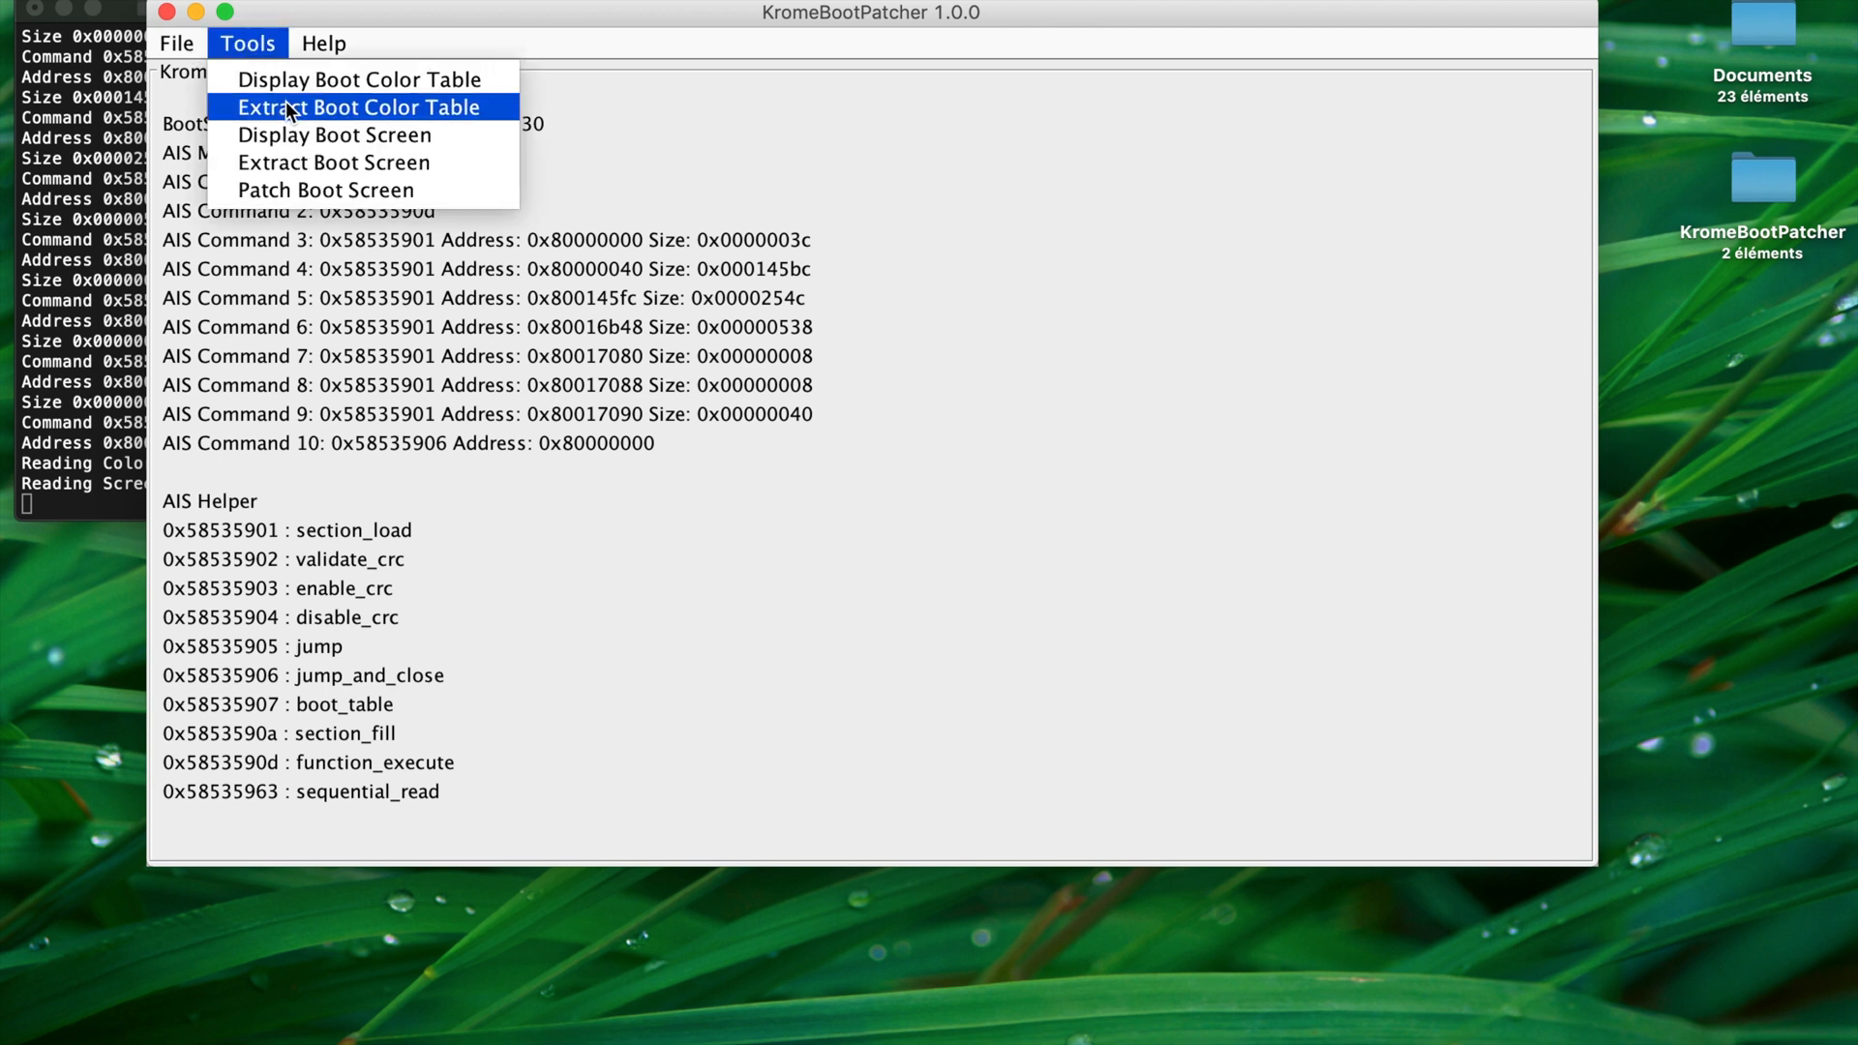
mouse_move(294, 163)
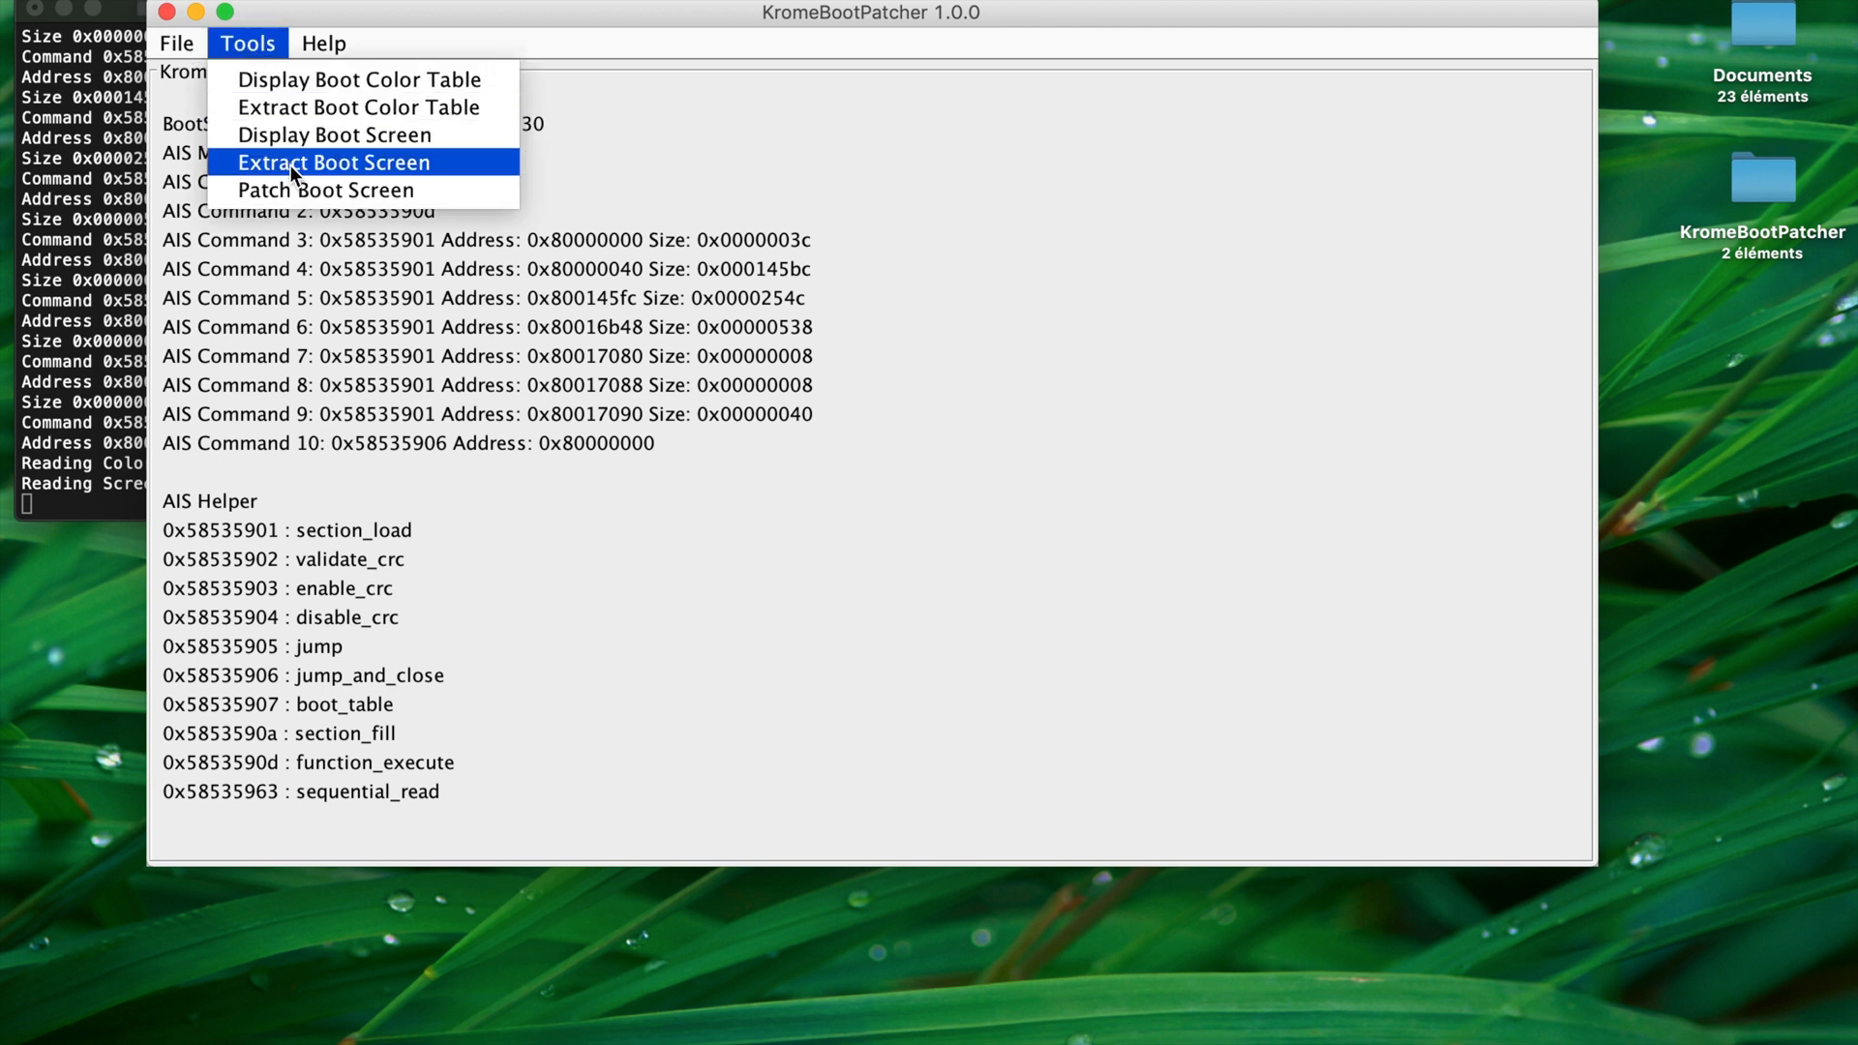
mouse_move(482, 214)
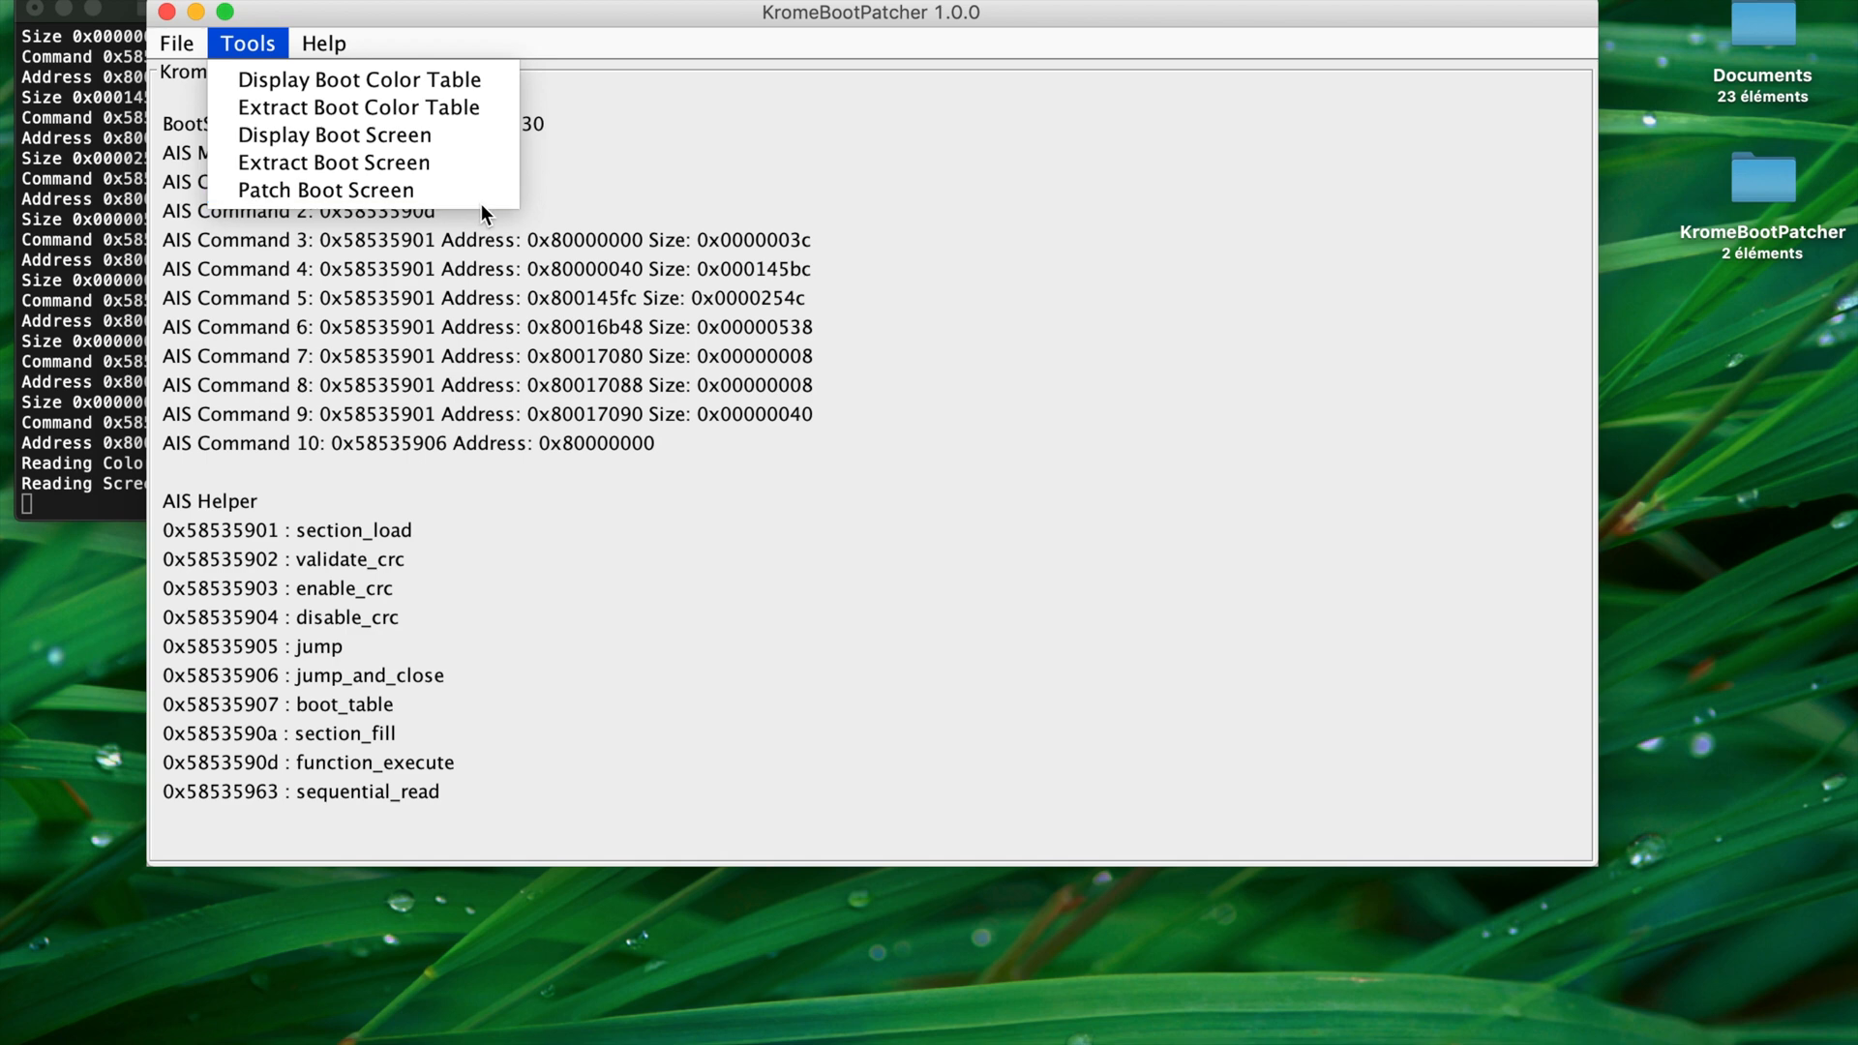
left_click(356, 106)
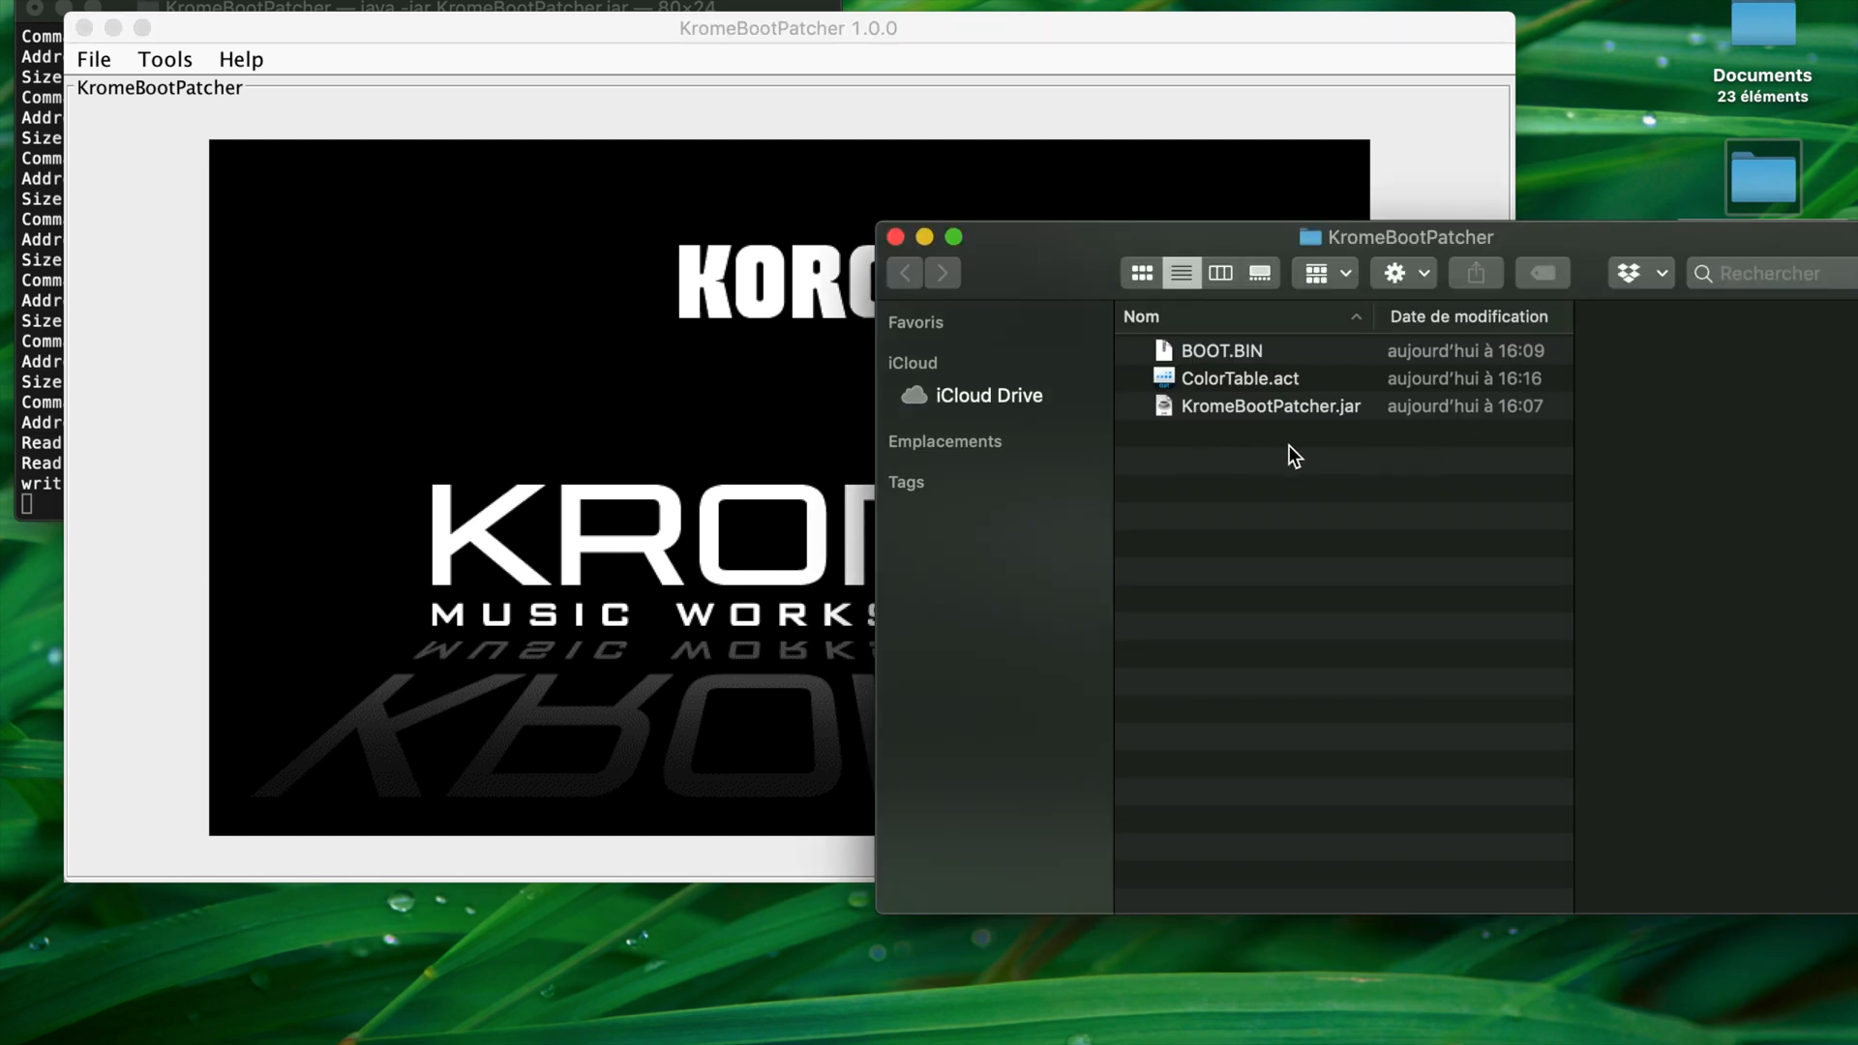
- Use the Tools menu to display and extract the boot screen as SCREEN.RAW
left_click(164, 58)
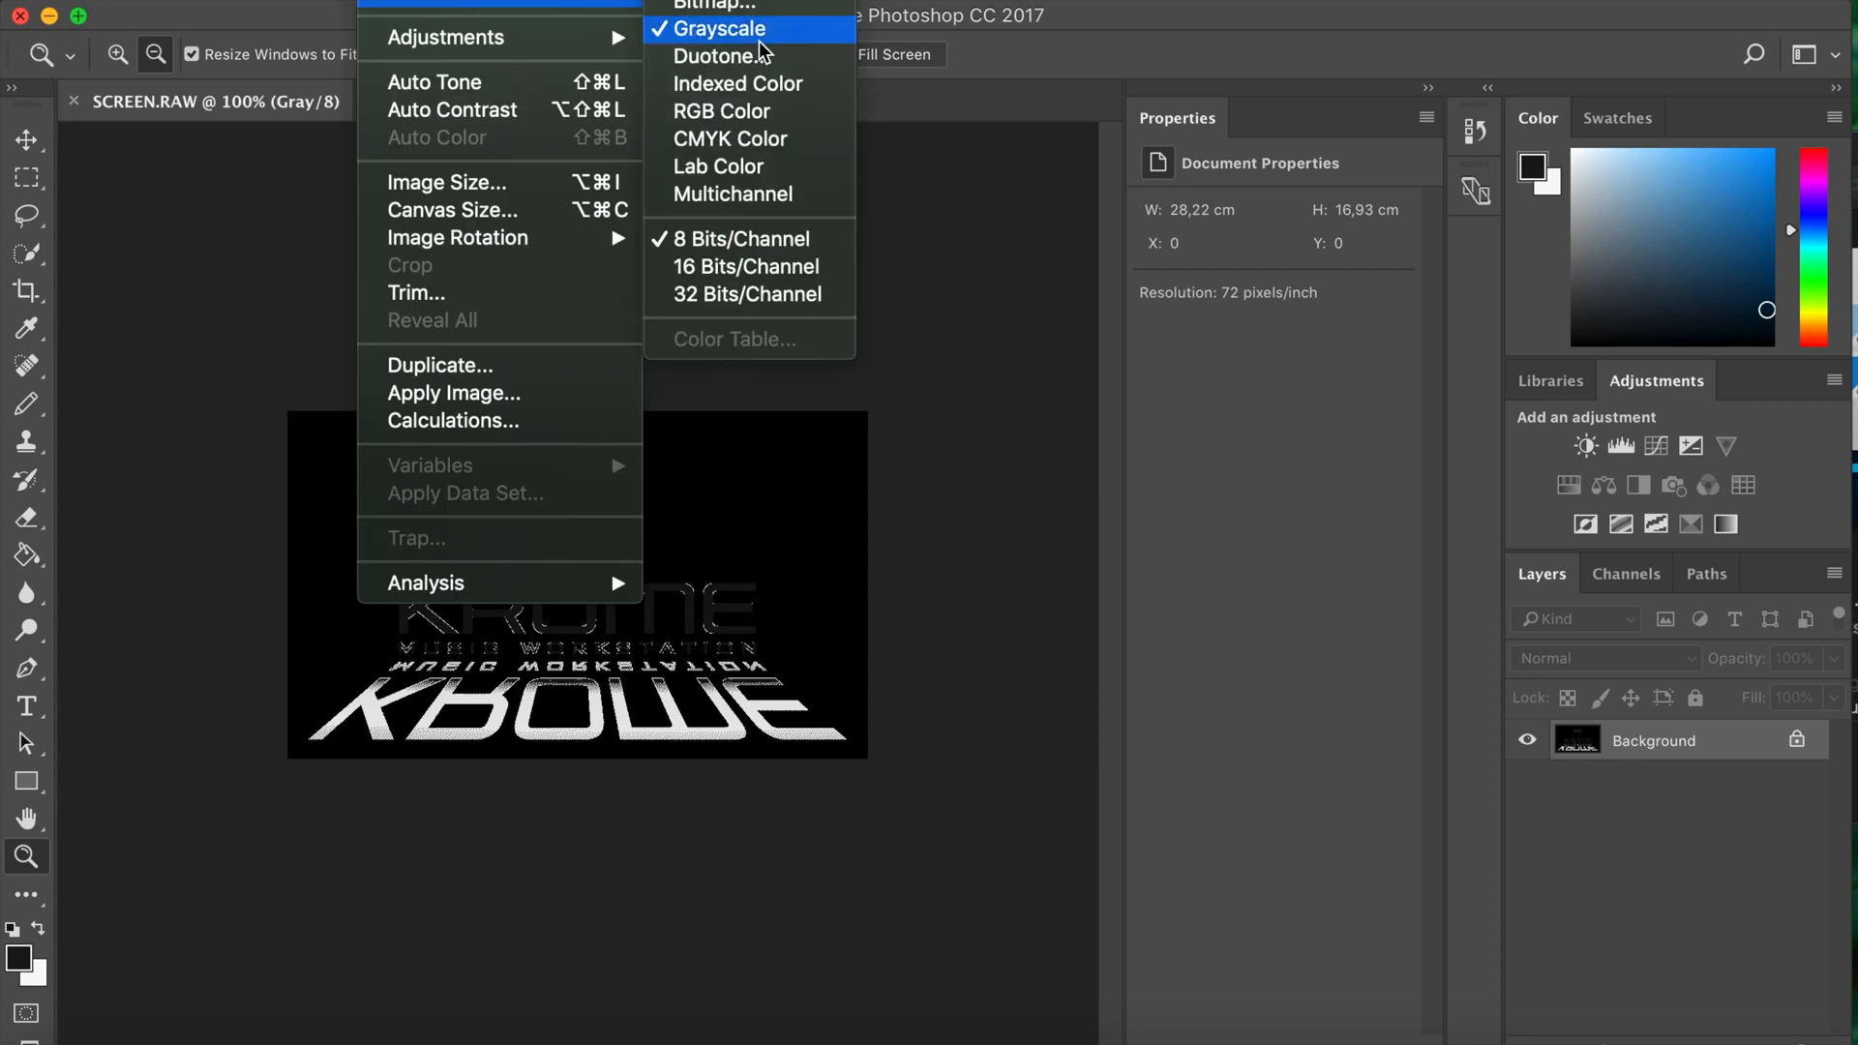
- Switch SCREEN.RAW to Indexed Color mode and load the ColorTable.act colour table
left_click(735, 83)
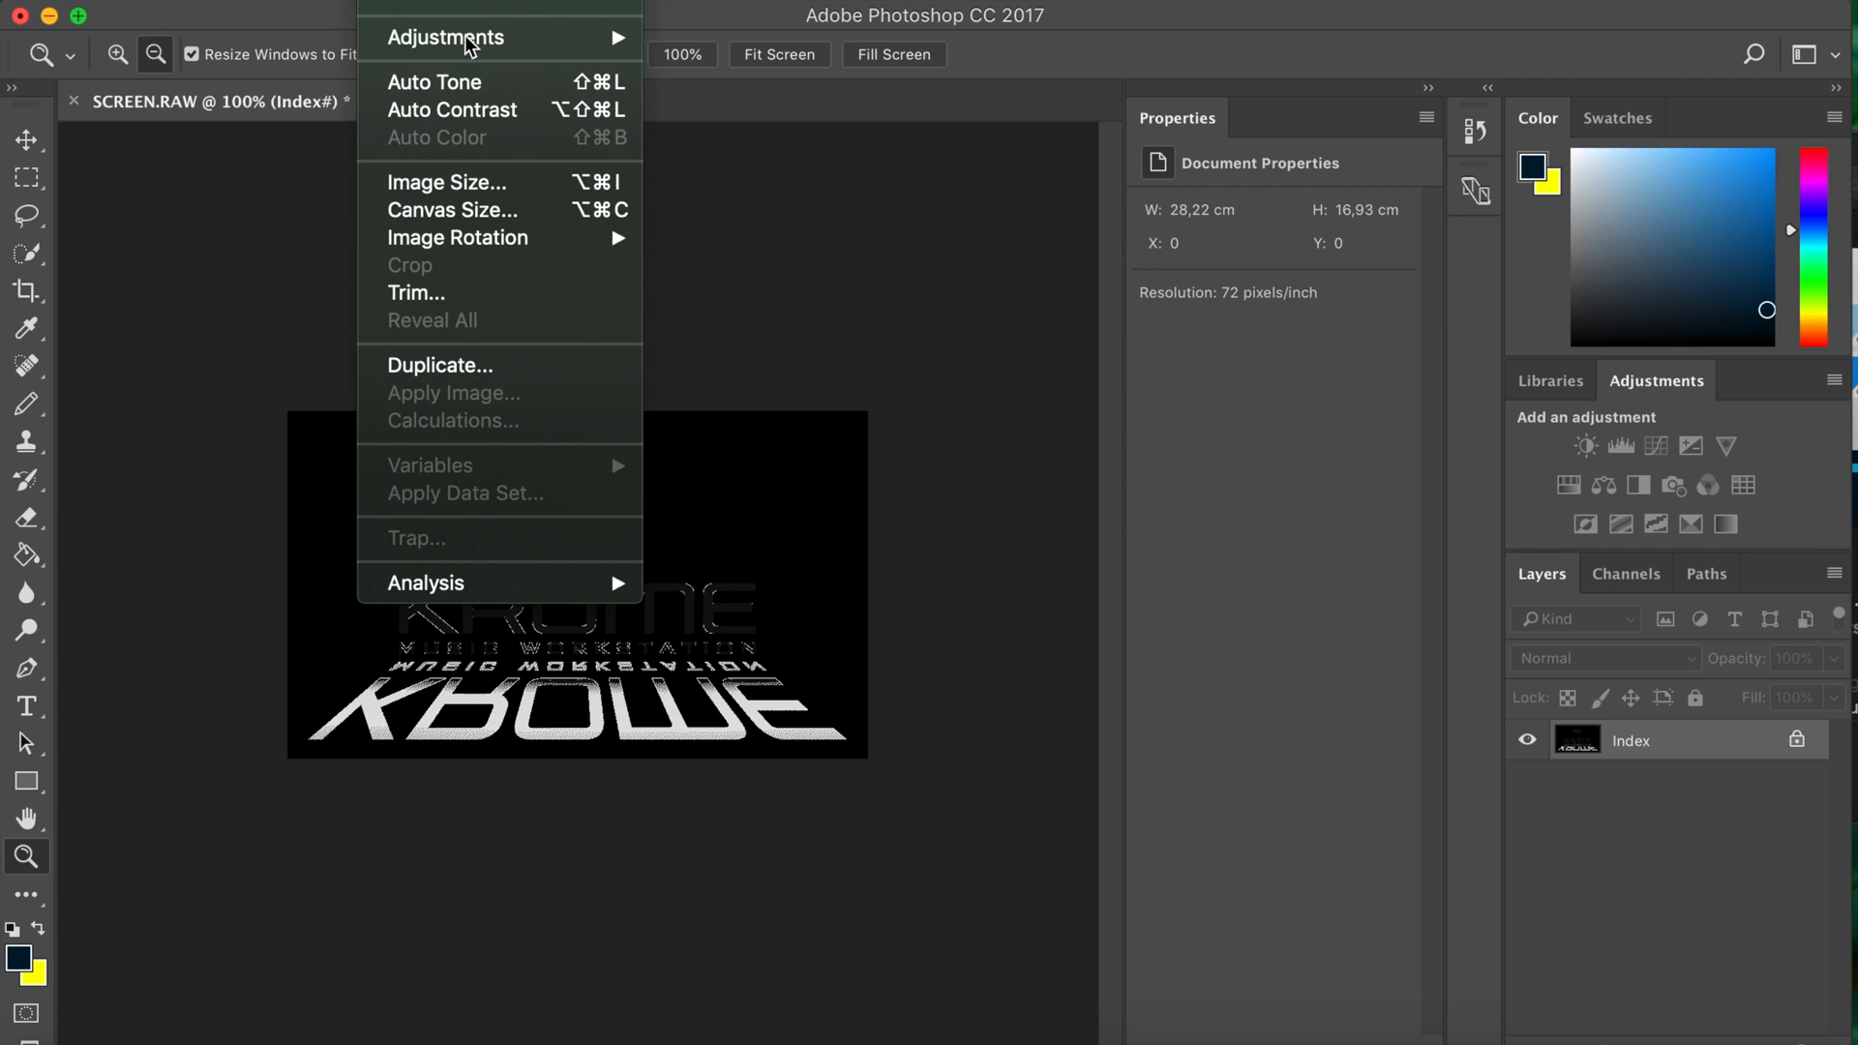
mouse_move(737, 339)
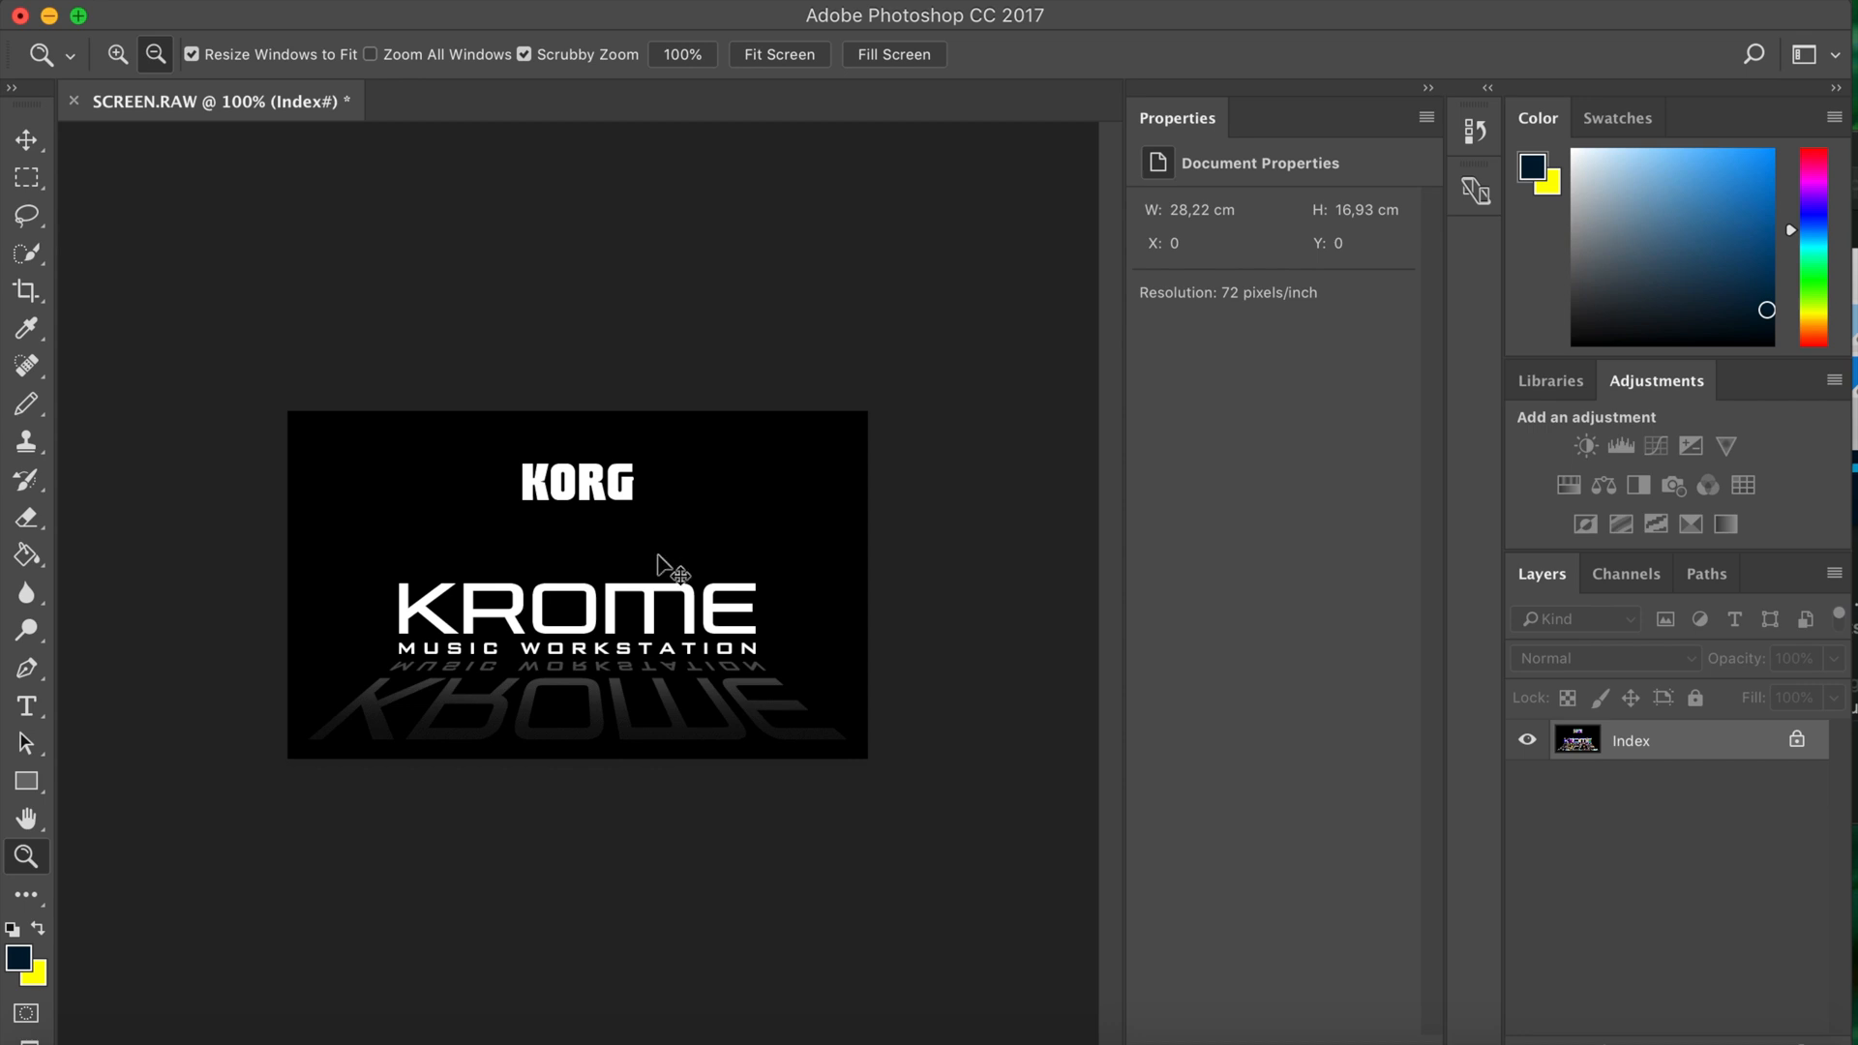
- Zoom in on SCREEN.RAW to check the recoloured KORG and KROME logos
left_click(670, 571)
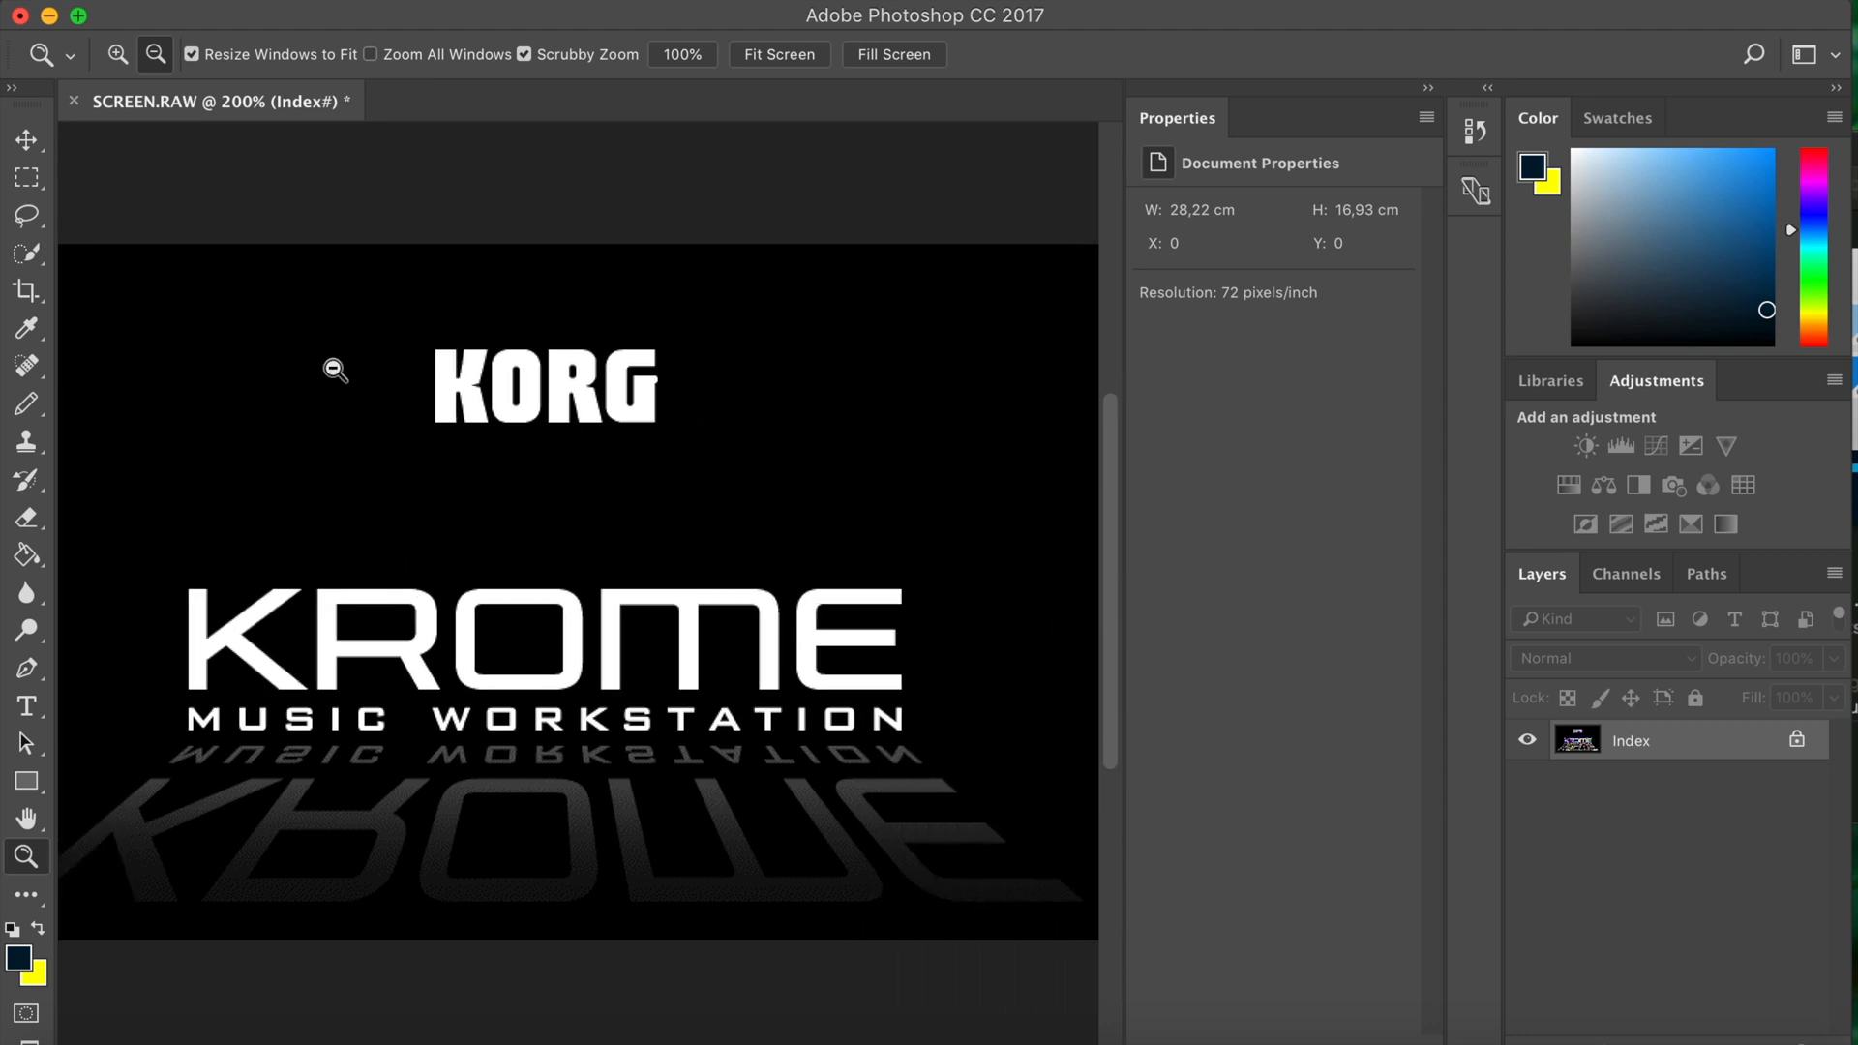
mouse_move(49, 23)
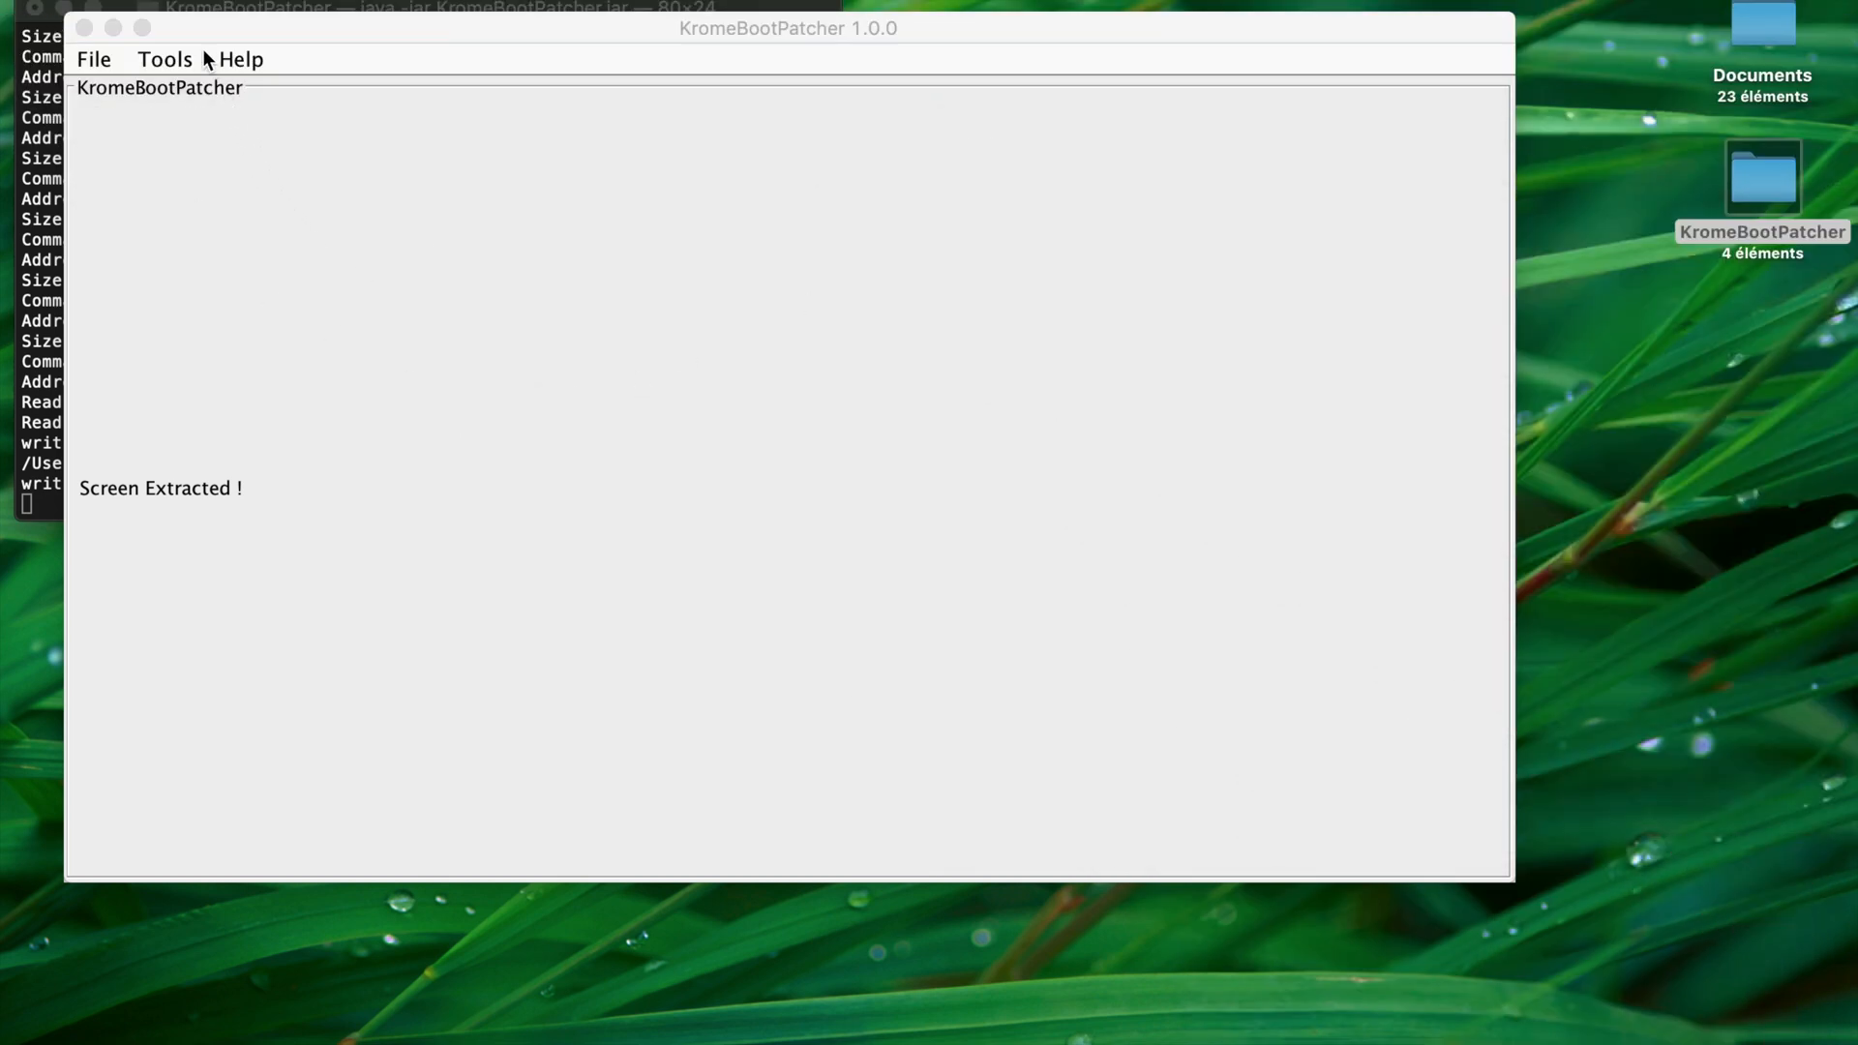
- Select Desktop > KromeBootPatcher > SCREEN.RAW as the Patch Boot Screen source image
left_click(1431, 165)
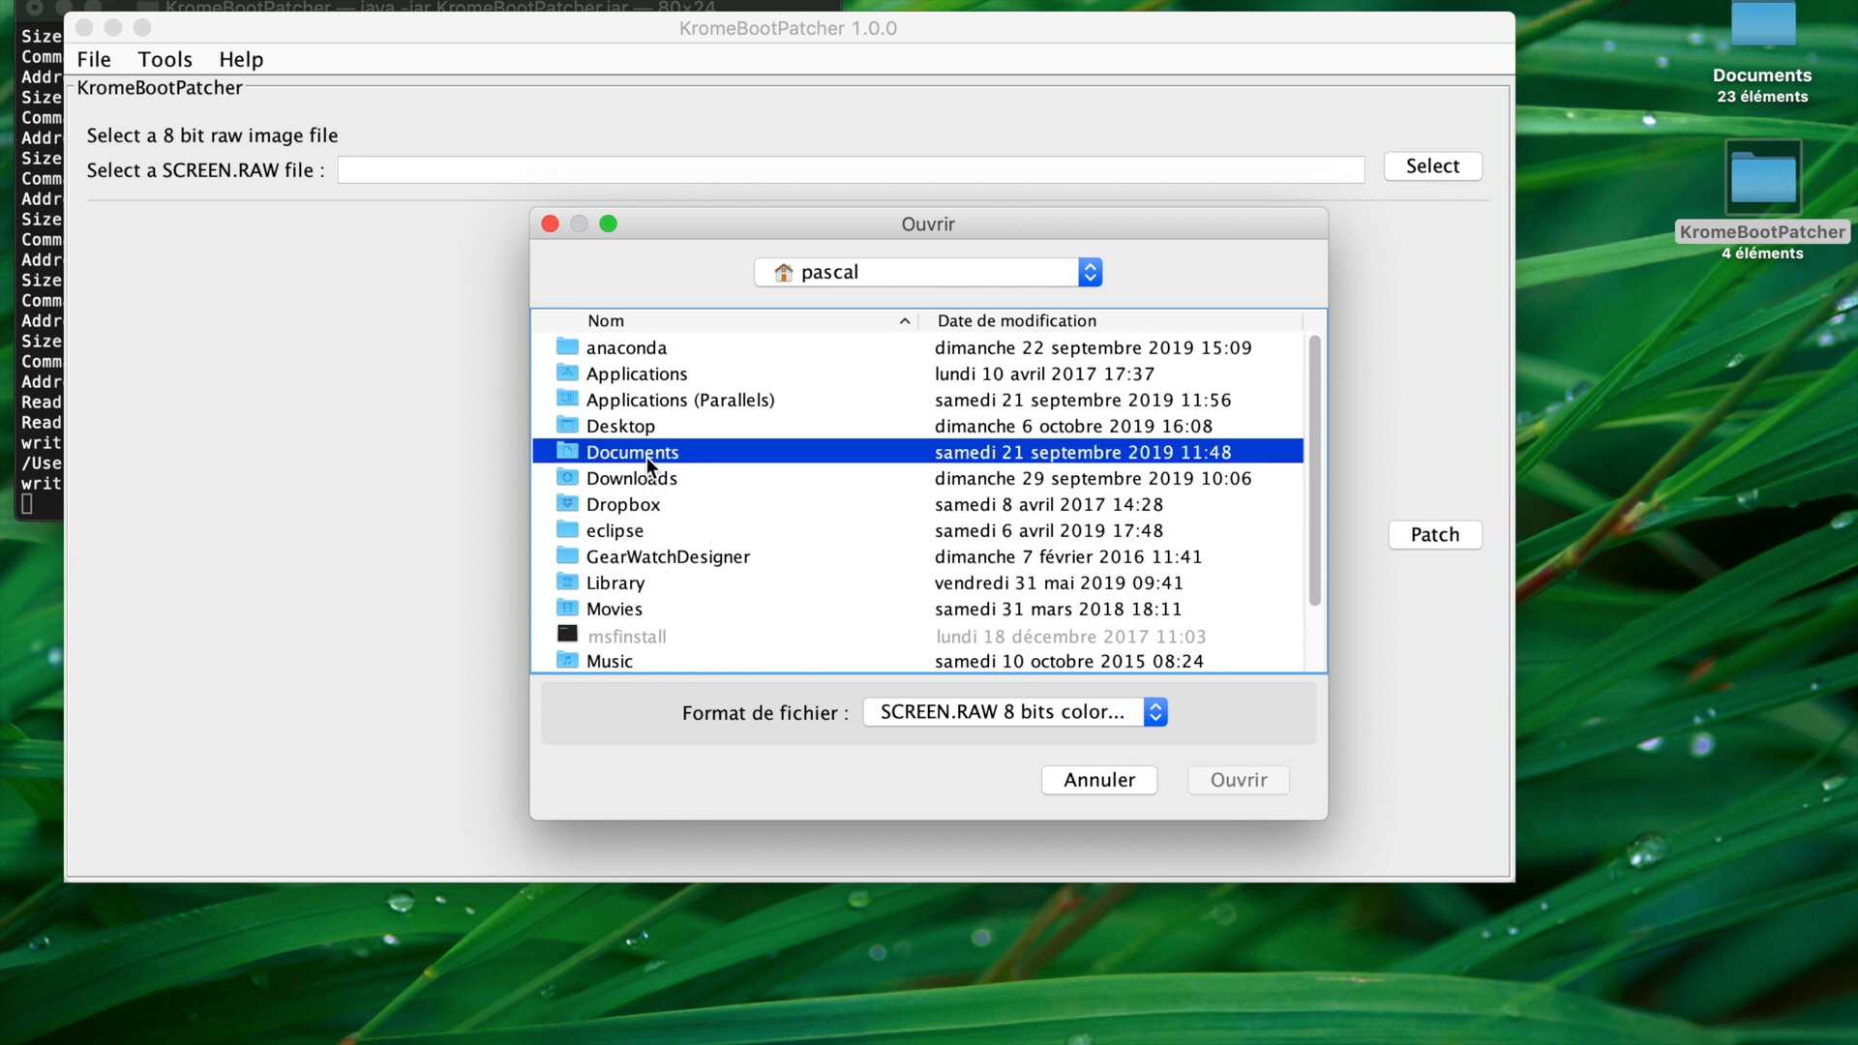
double_click(618, 425)
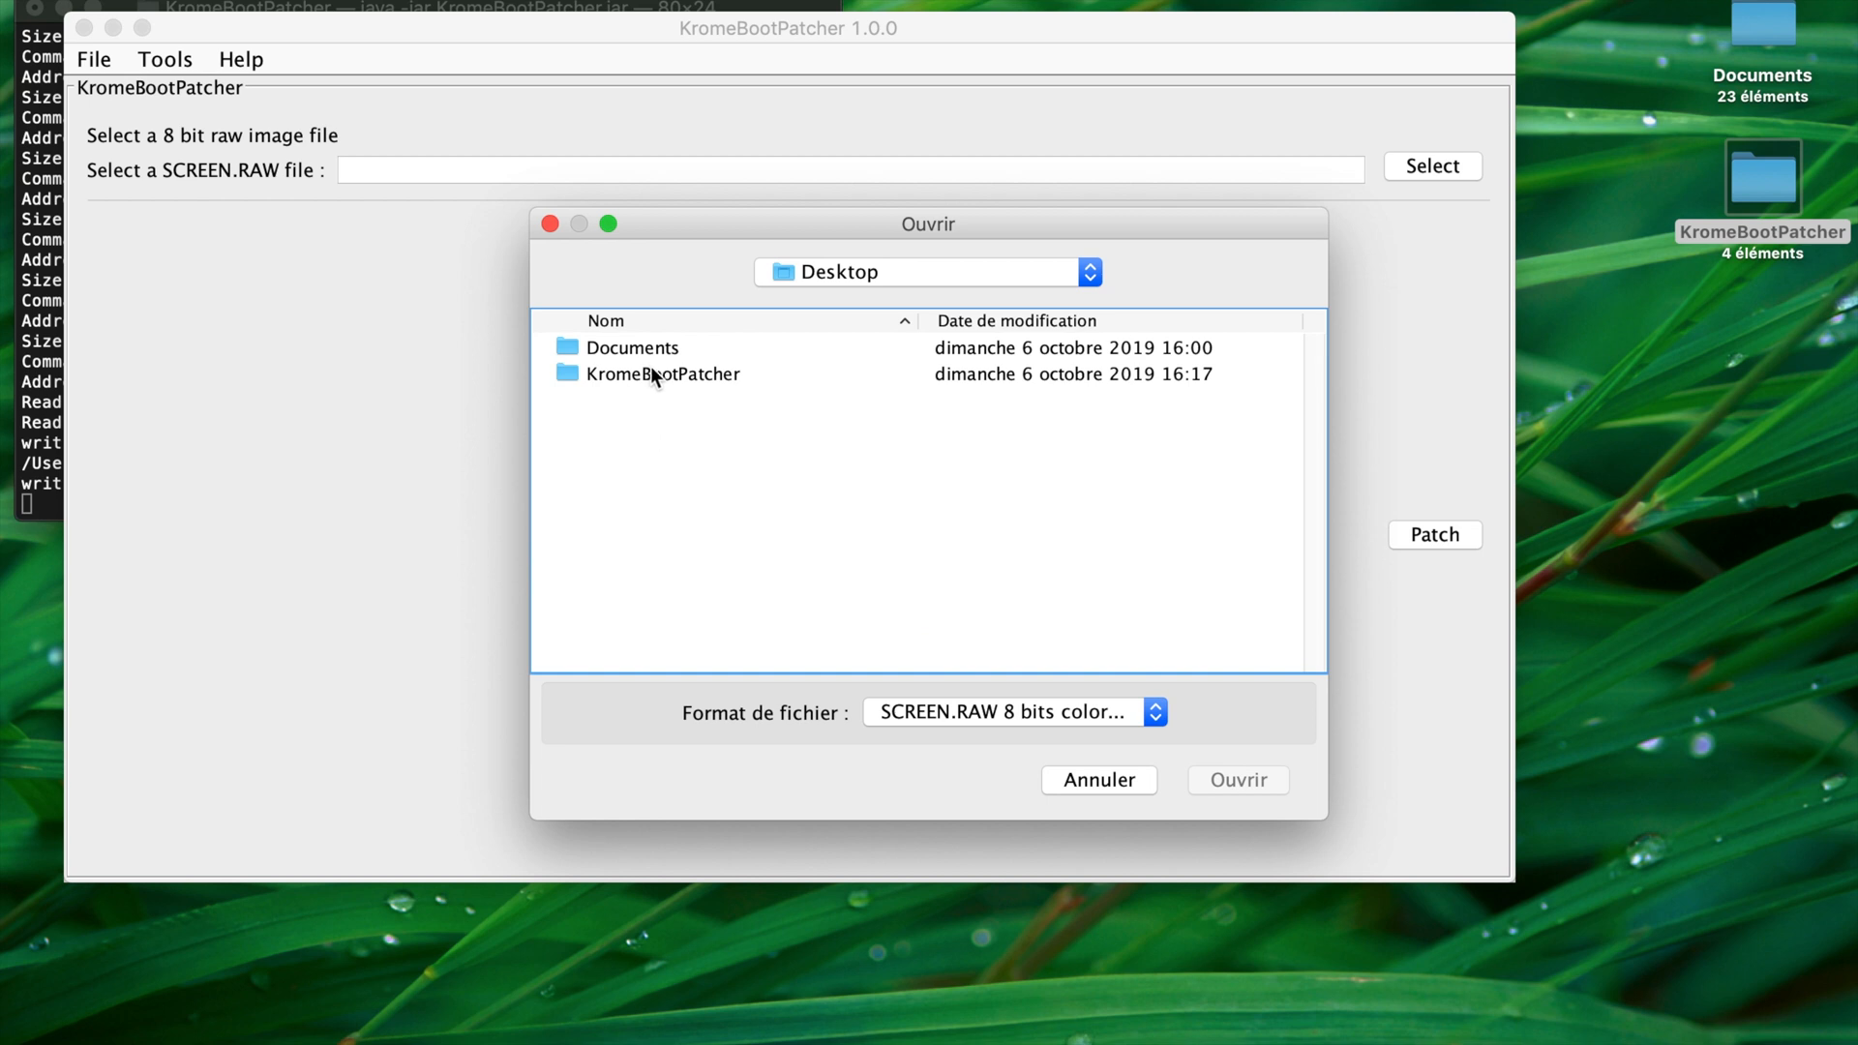
double_click(661, 373)
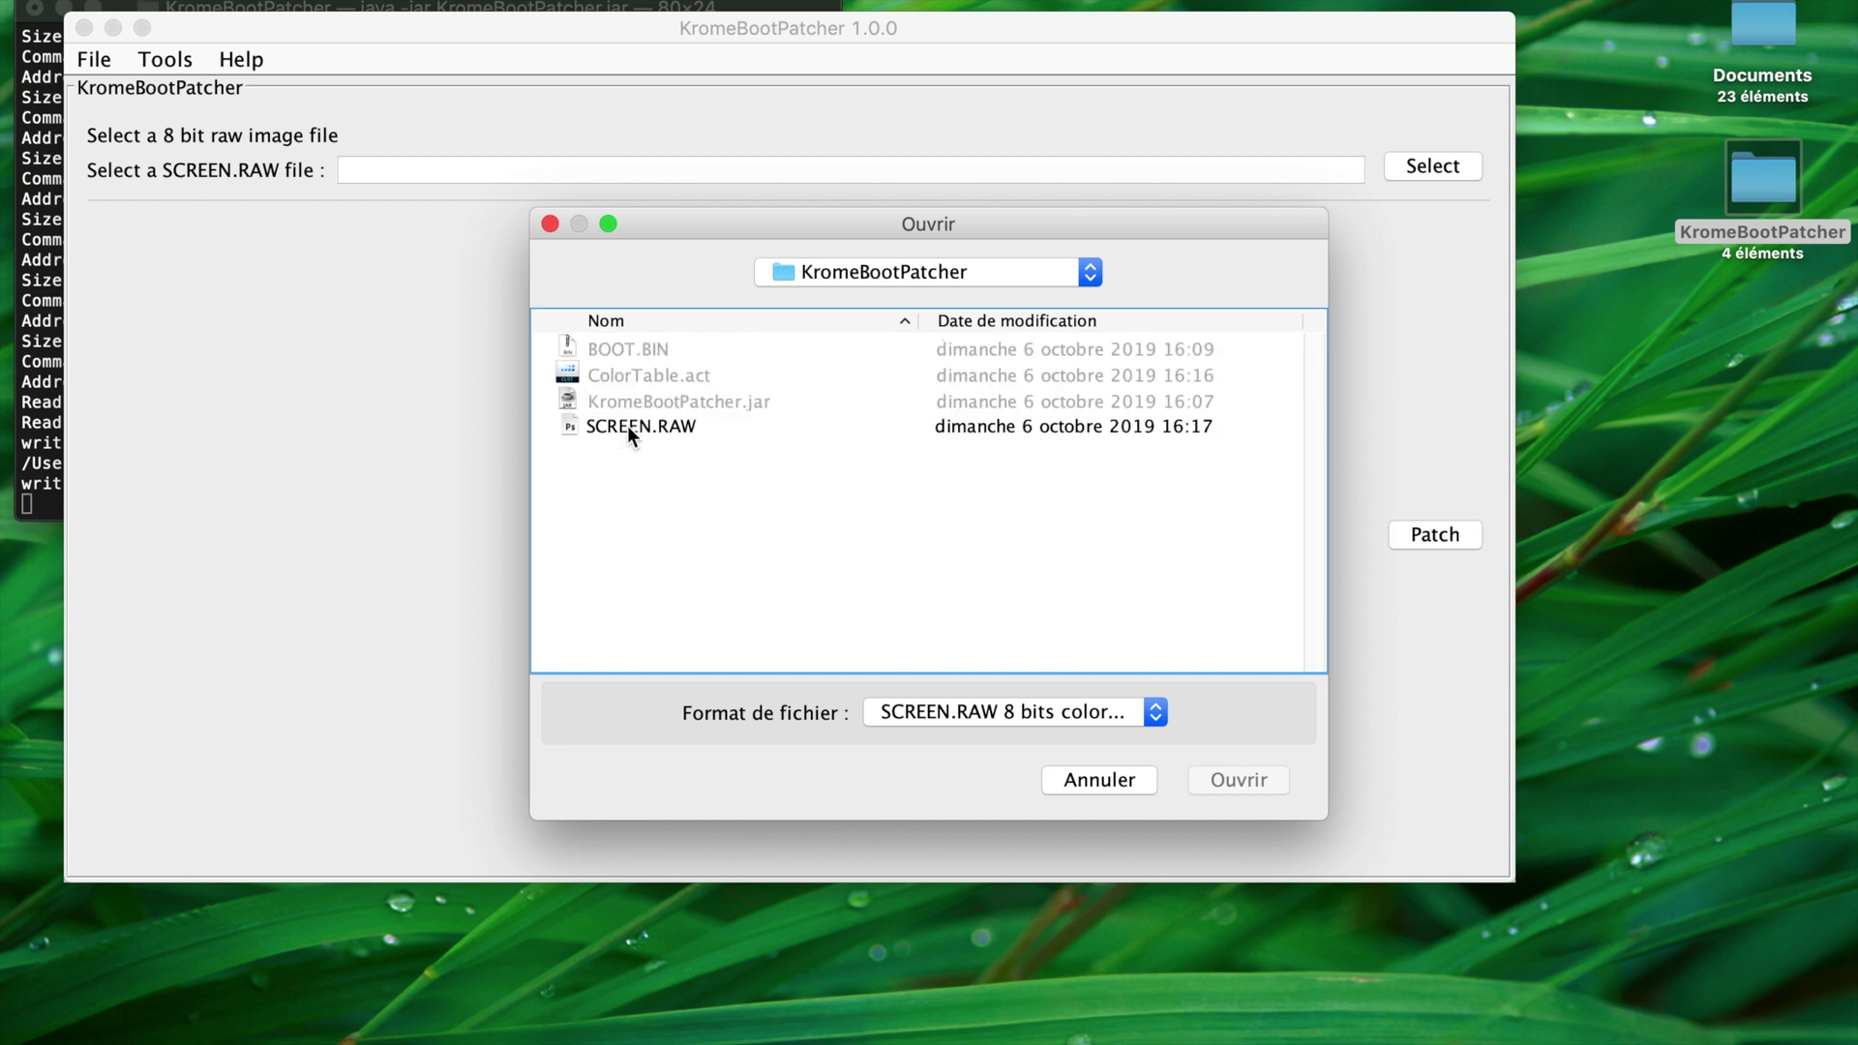
left_click(1236, 780)
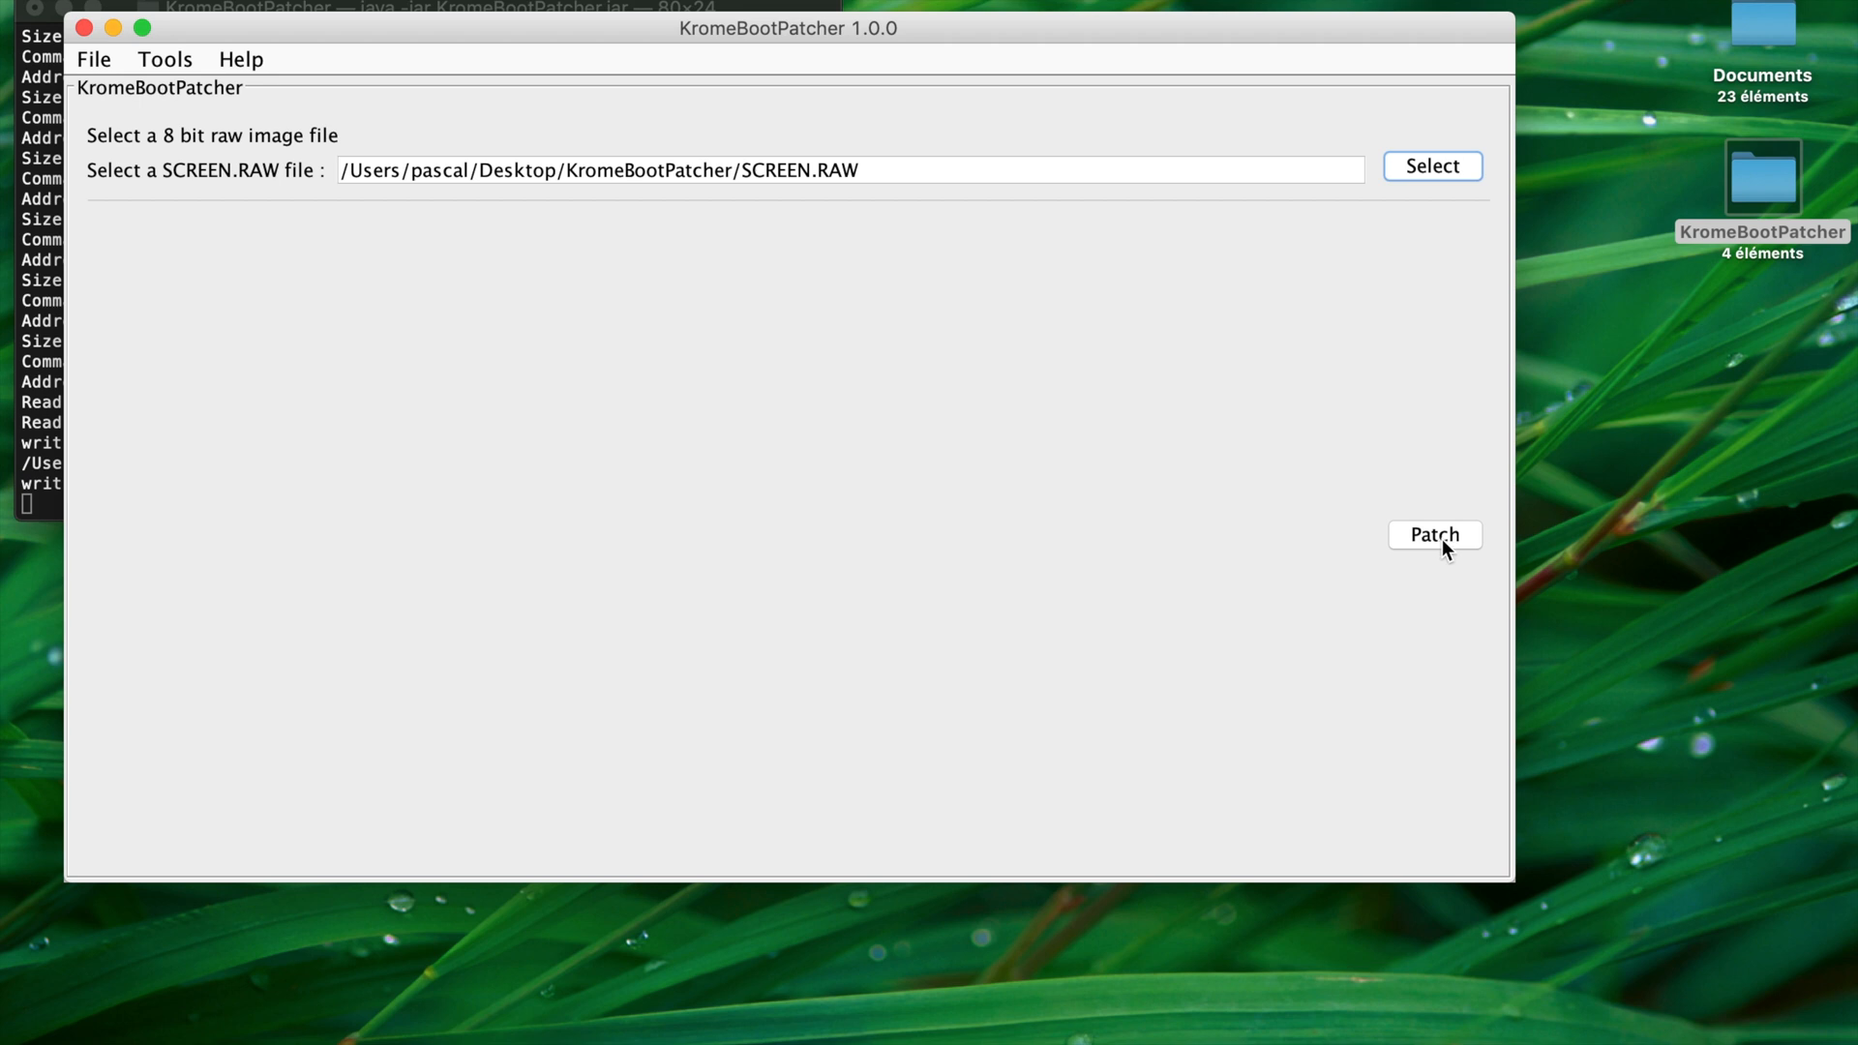
- Patch the SCREEN.RAW palette and screen data into BOOT.BIN
left_click(1432, 534)
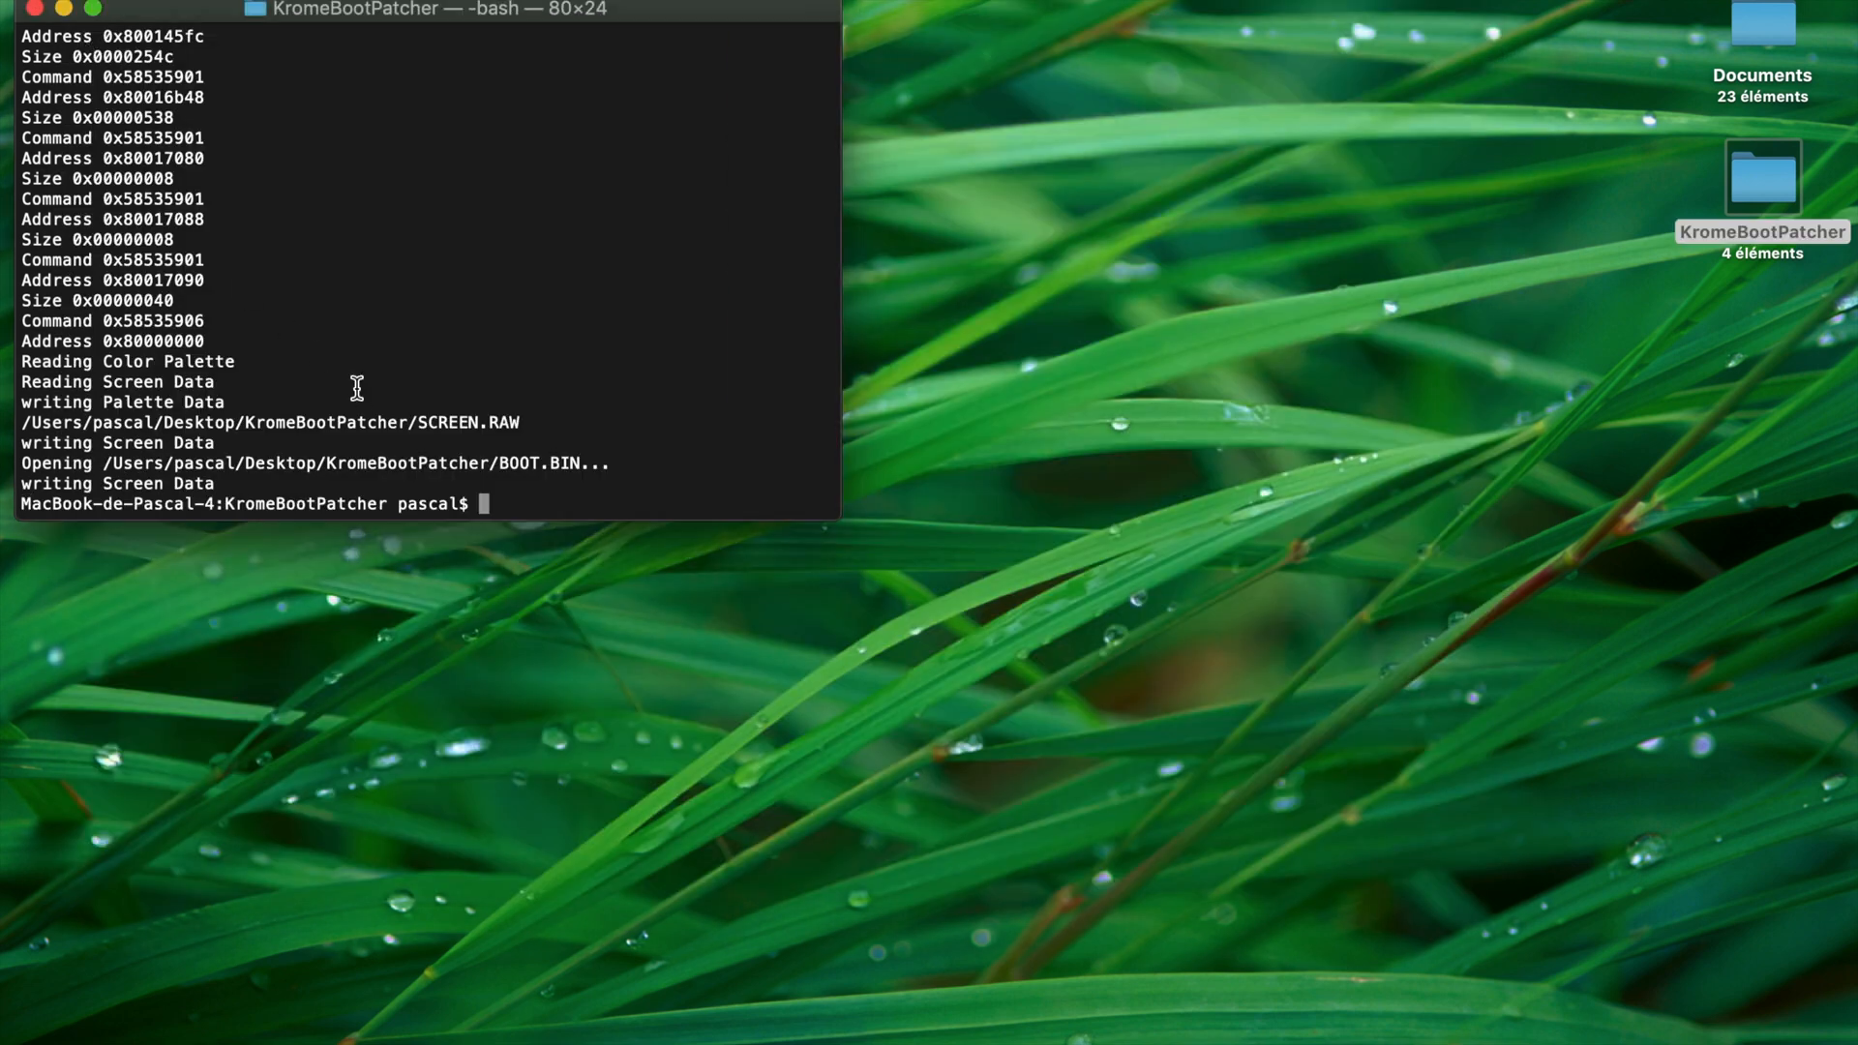